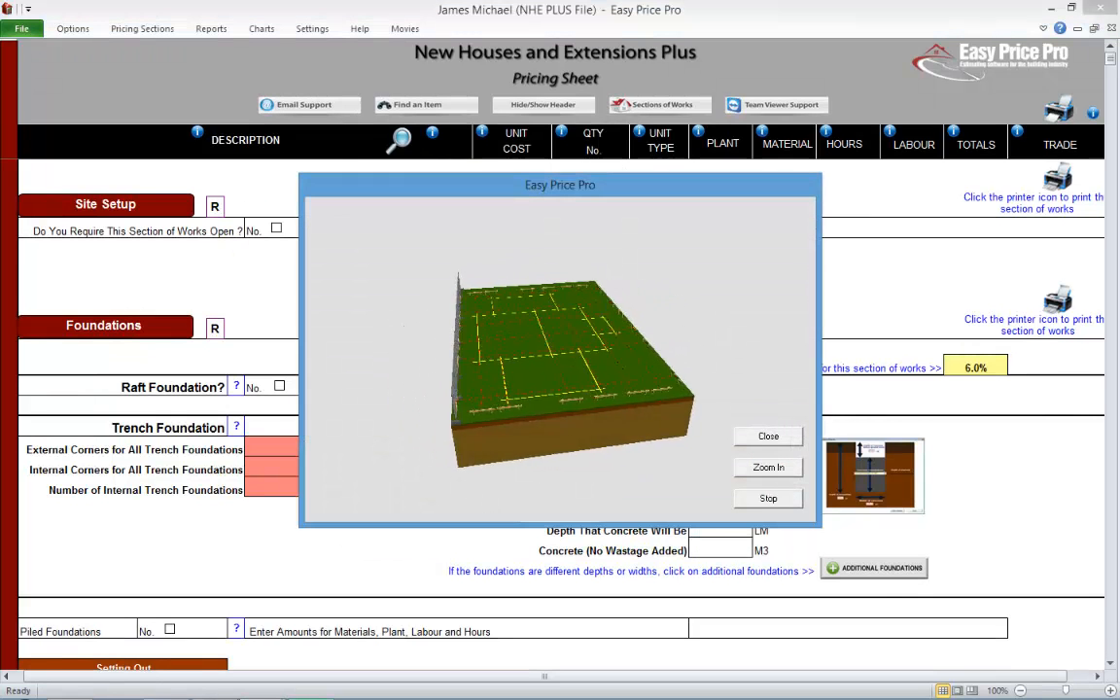
Step: Close the foundation animation and enable the Site Setup section of works
{"action": "left_click", "coordinate": [766, 436]}
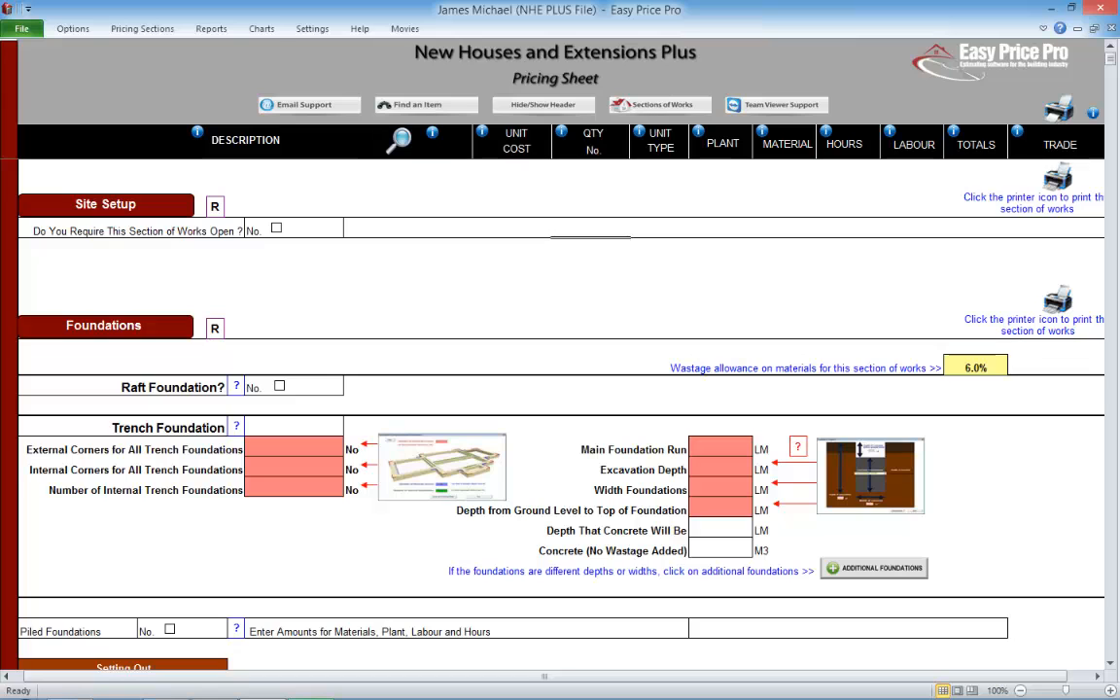
{"action": "left_click", "coordinate": [276, 227]}
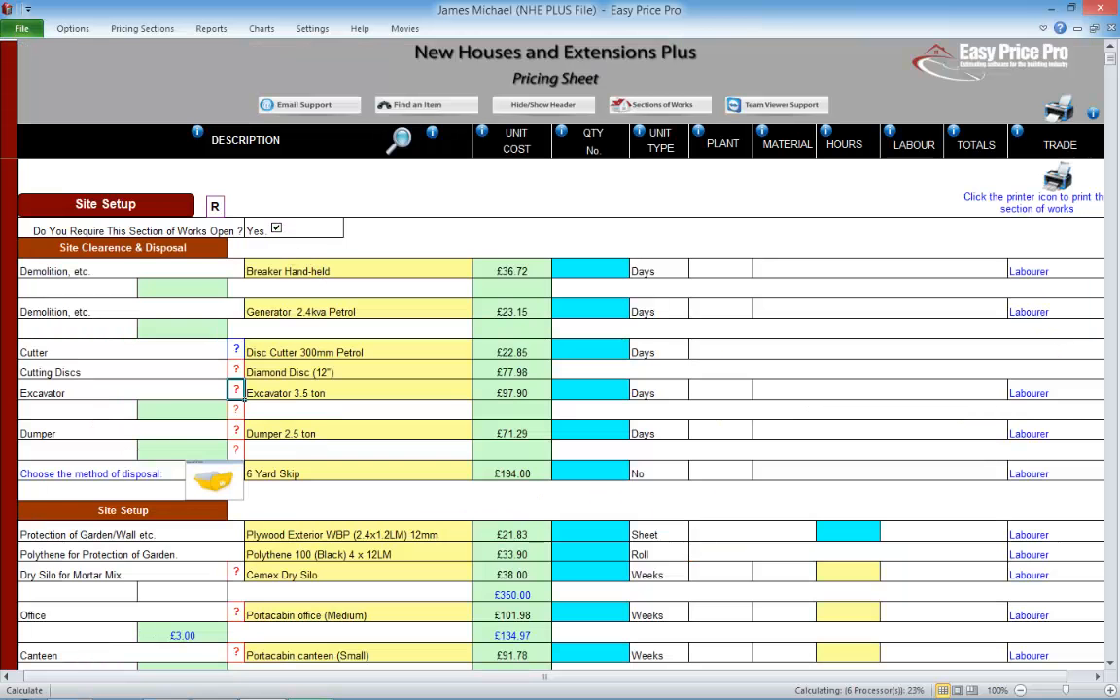
Step: Price the hand-held breaker at 2 days and 6 labour hours, totalling £152.44
{"action": "left_click", "coordinate": [276, 227]}
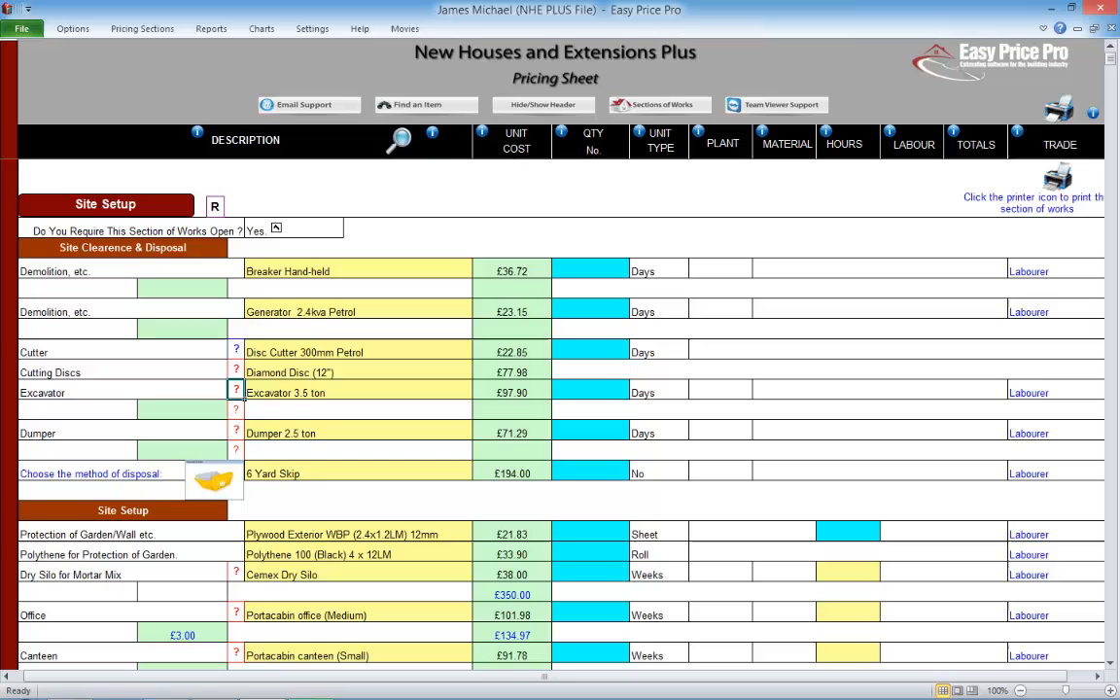
{"action": "left_click", "coordinate": [591, 271]}
{"action": "type", "text": "2"}
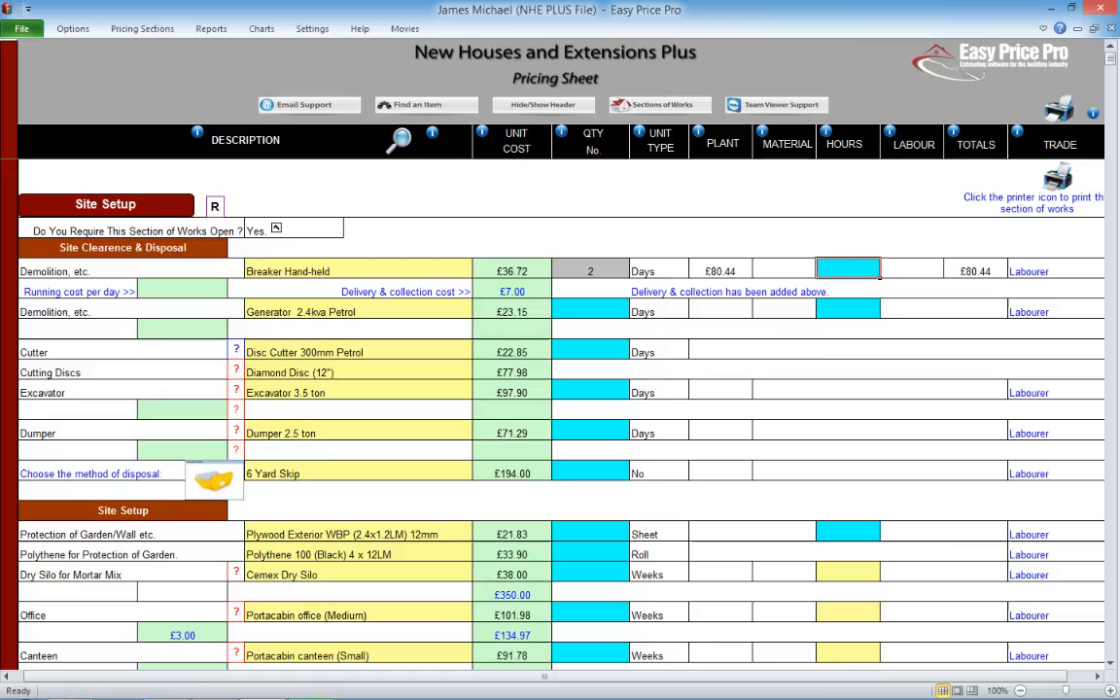
{"action": "type", "text": "6.0"}
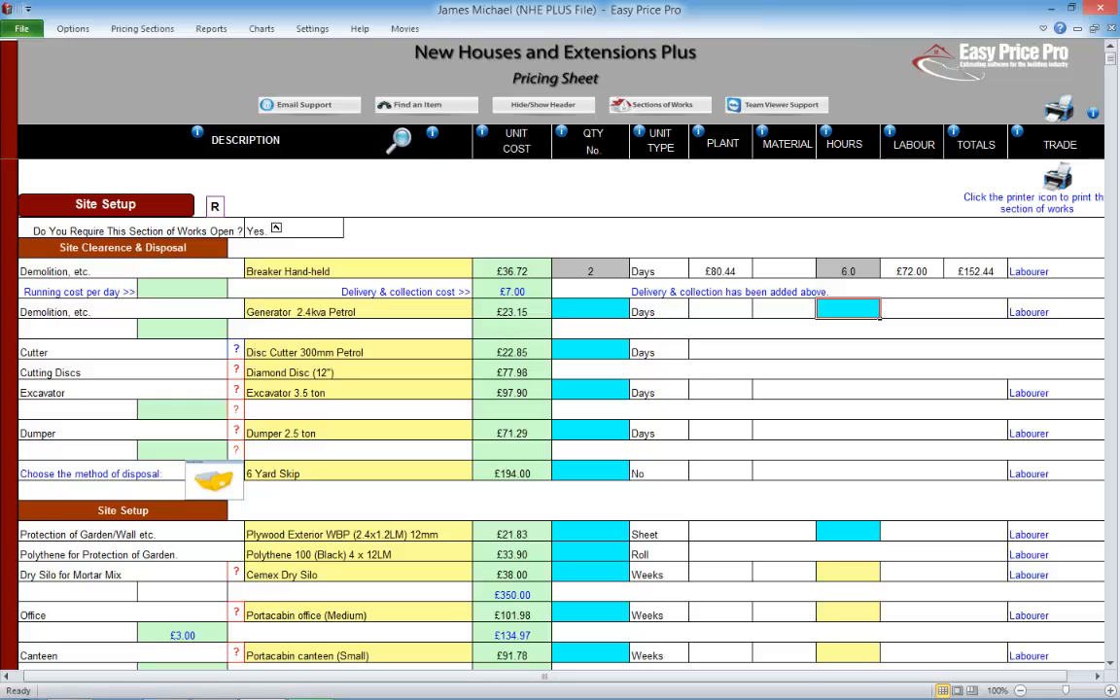
{"action": "left_click", "coordinate": [848, 270]}
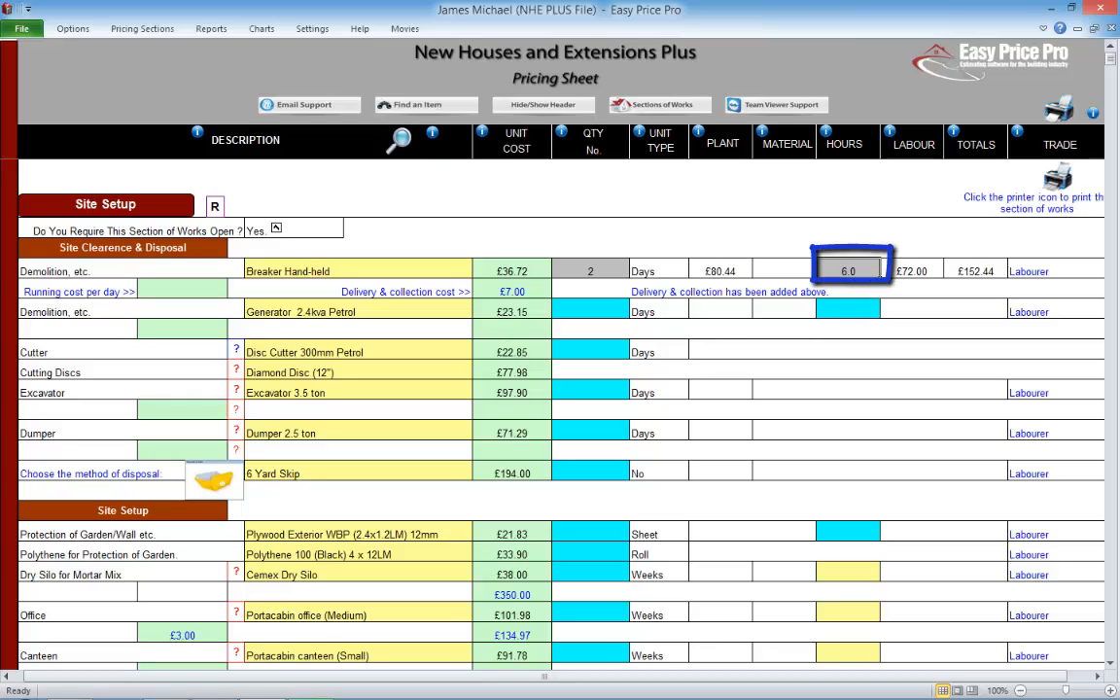
{"action": "left_click", "coordinate": [358, 271]}
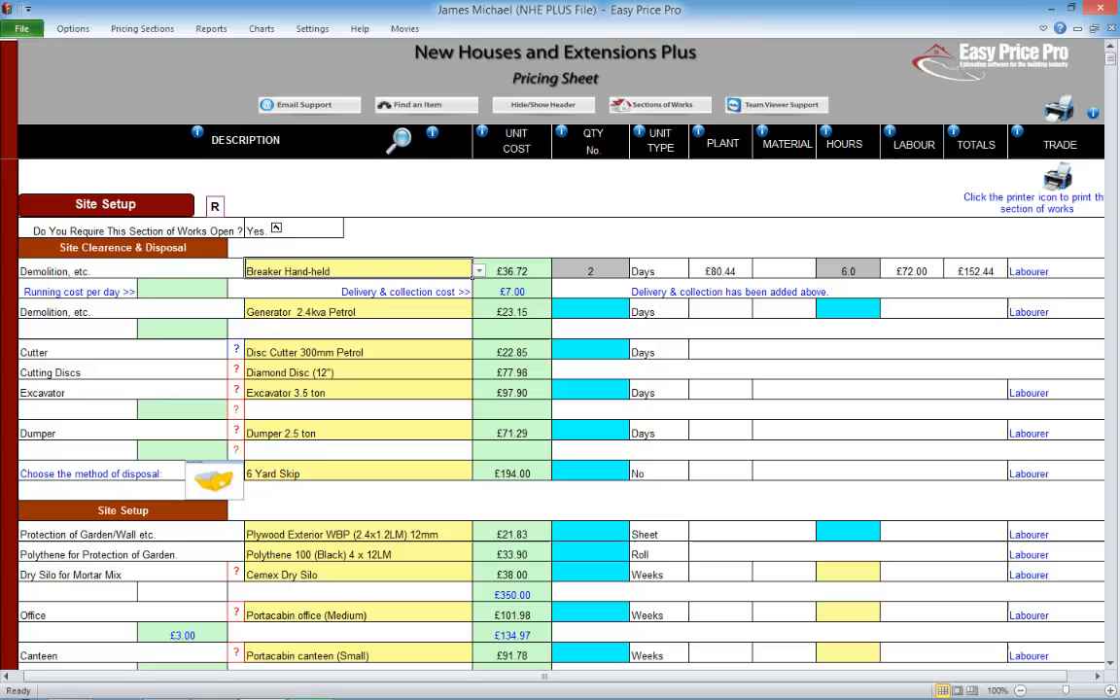
Step: Browse the breaker alternatives and the Excavator chooser without making changes
{"action": "left_click", "coordinate": [479, 271]}
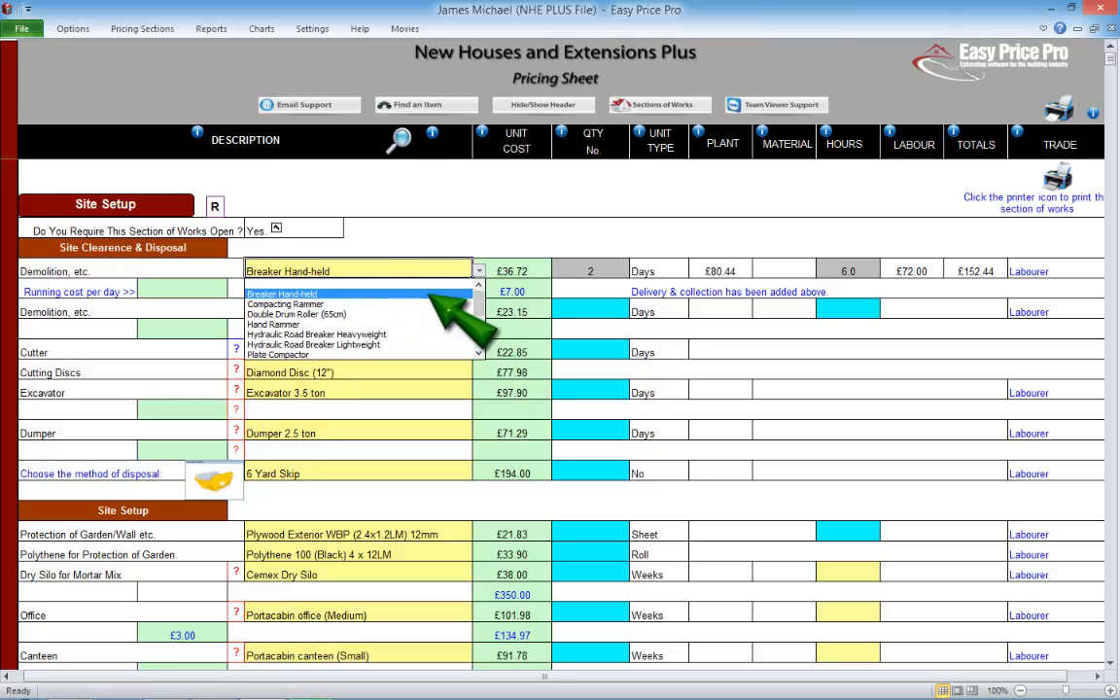
{"action": "left_click", "coordinate": [235, 393]}
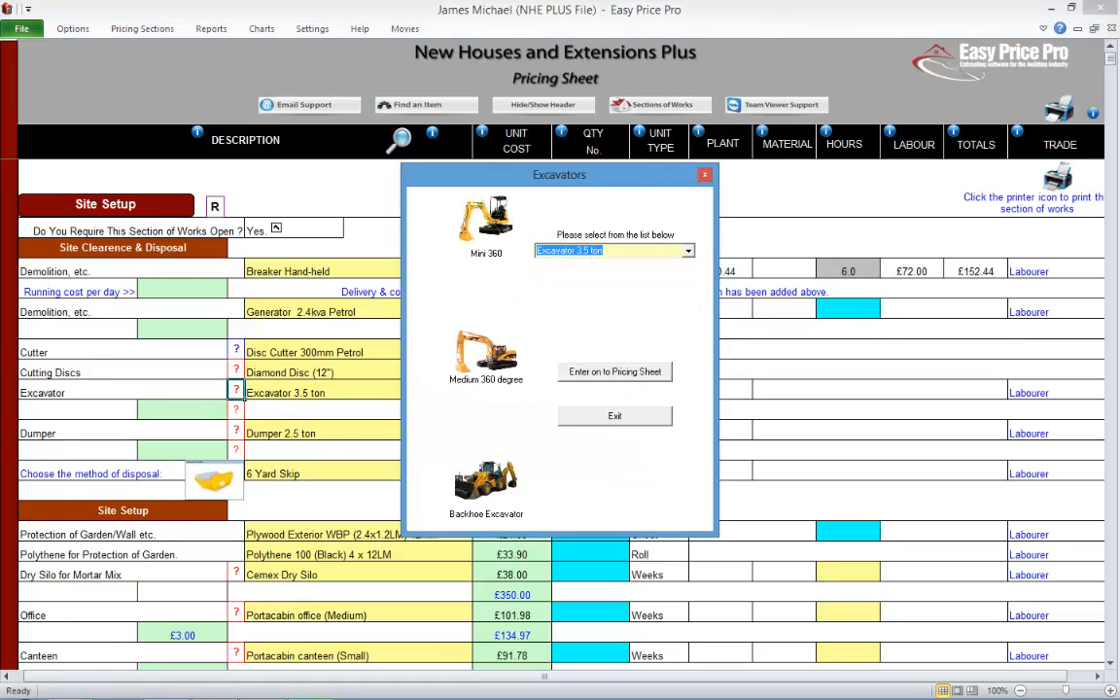
{"action": "left_click", "coordinate": [615, 372]}
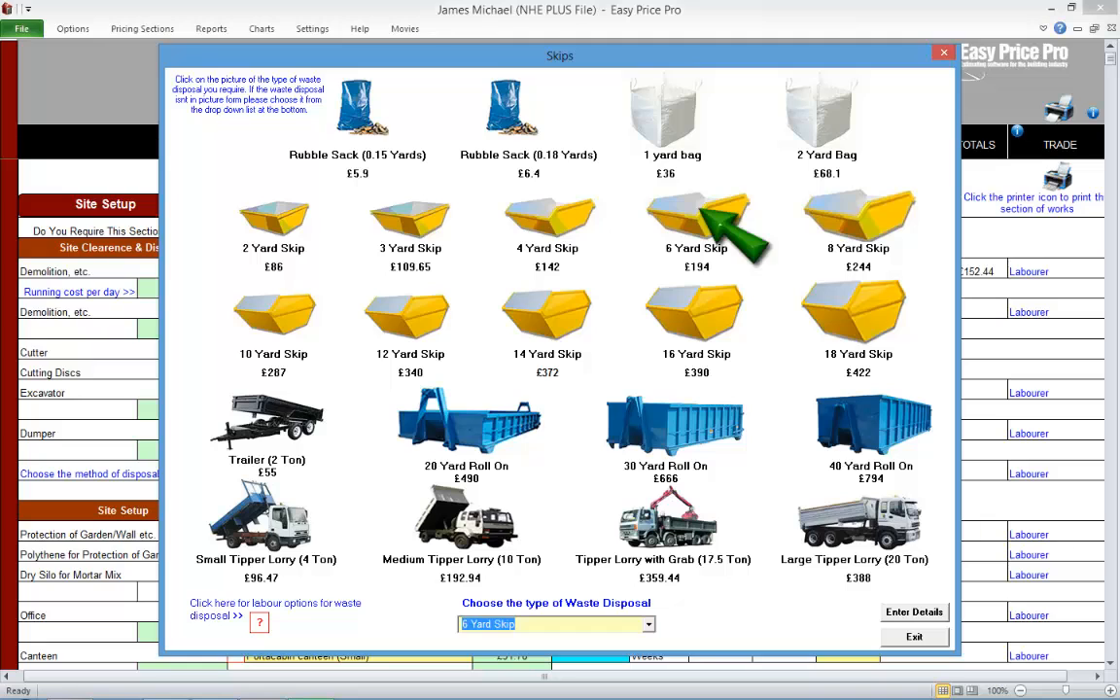
Step: Close the Skips chooser, keeping the 6 yard skip at £194 as waste disposal
{"action": "left_click", "coordinate": [914, 611]}
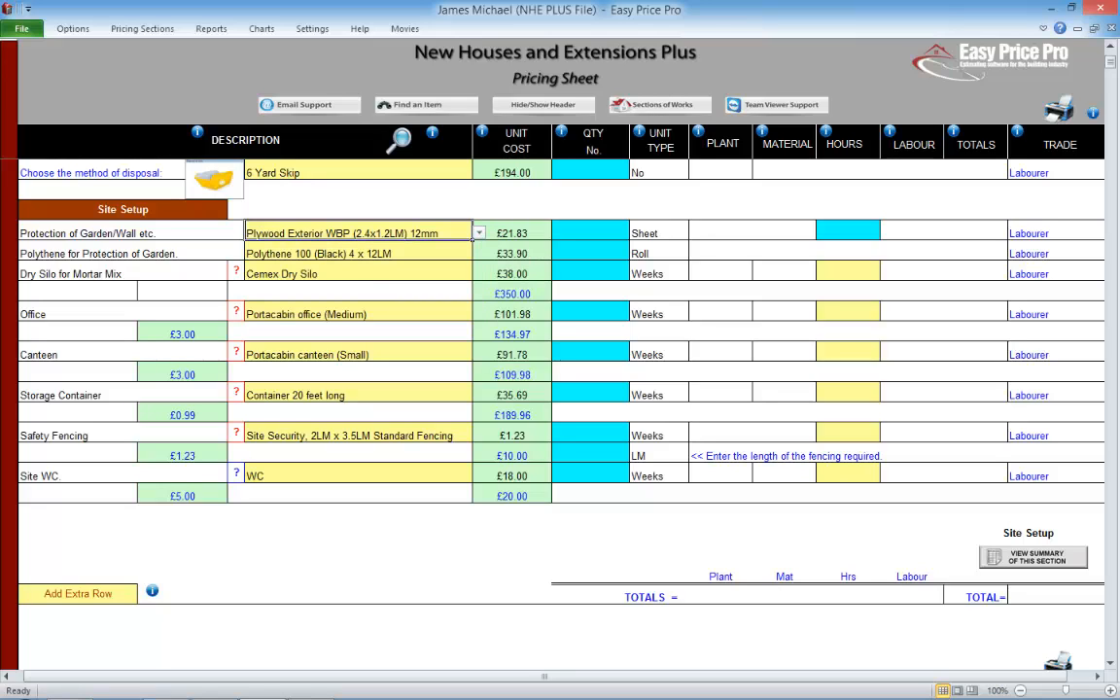
{"action": "left_click", "coordinate": [236, 284]}
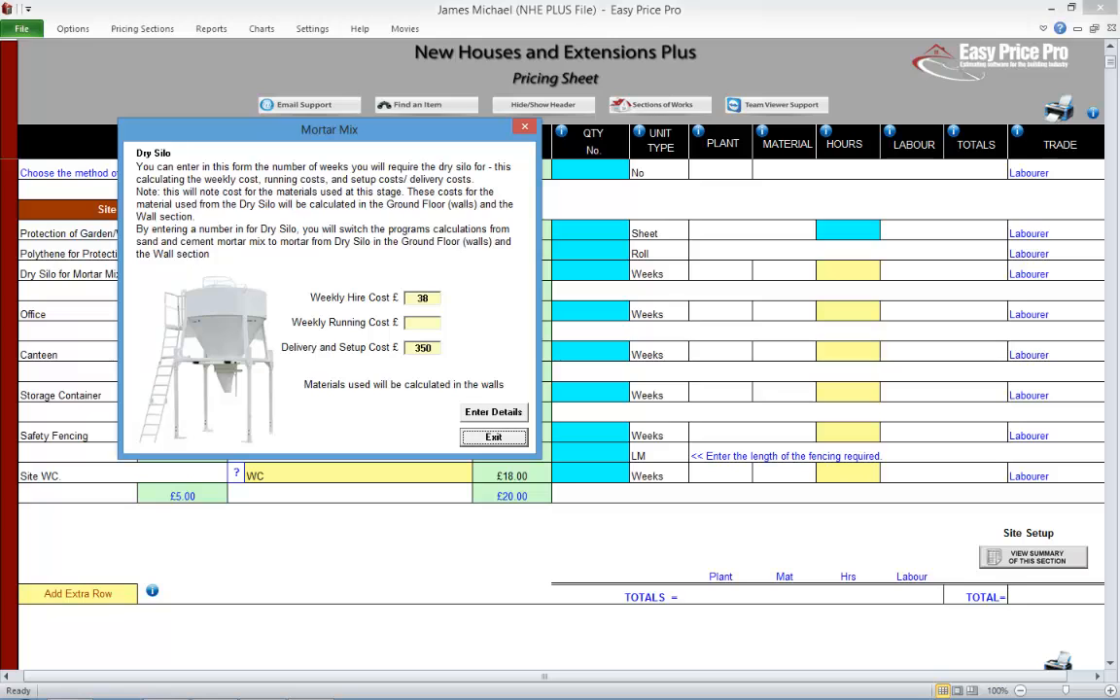
{"action": "left_click", "coordinate": [494, 435]}
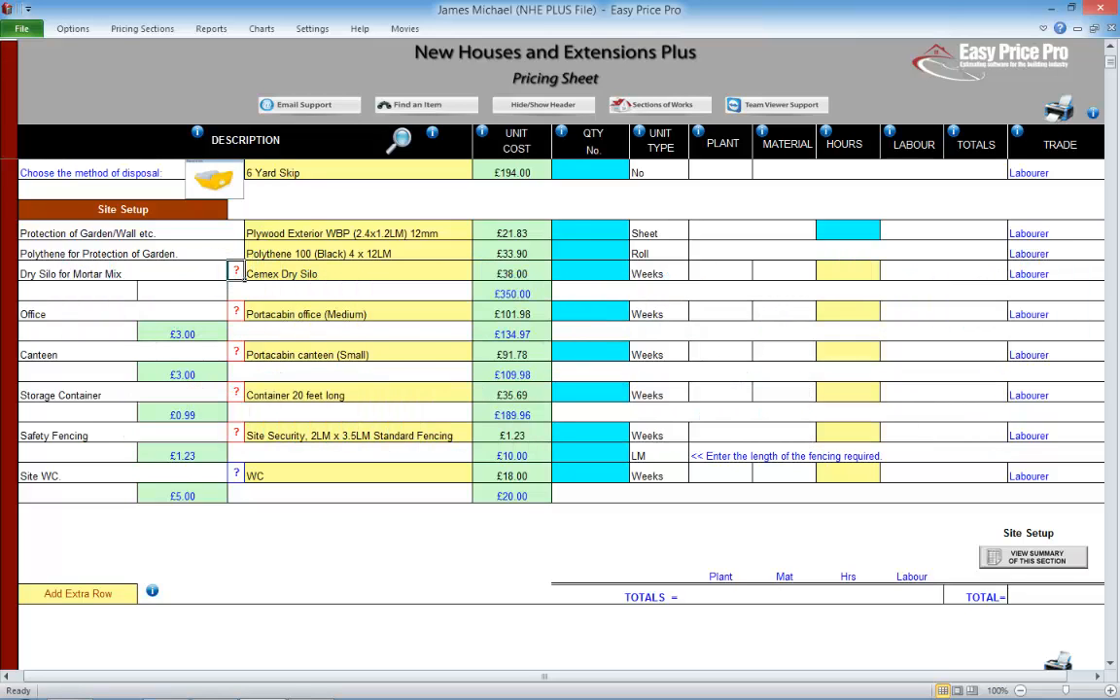
Step: Hire the 20 ft container for 12 weeks and the site WC for 26 weeks, totalling £1,254.12
{"action": "left_click", "coordinate": [592, 395]}
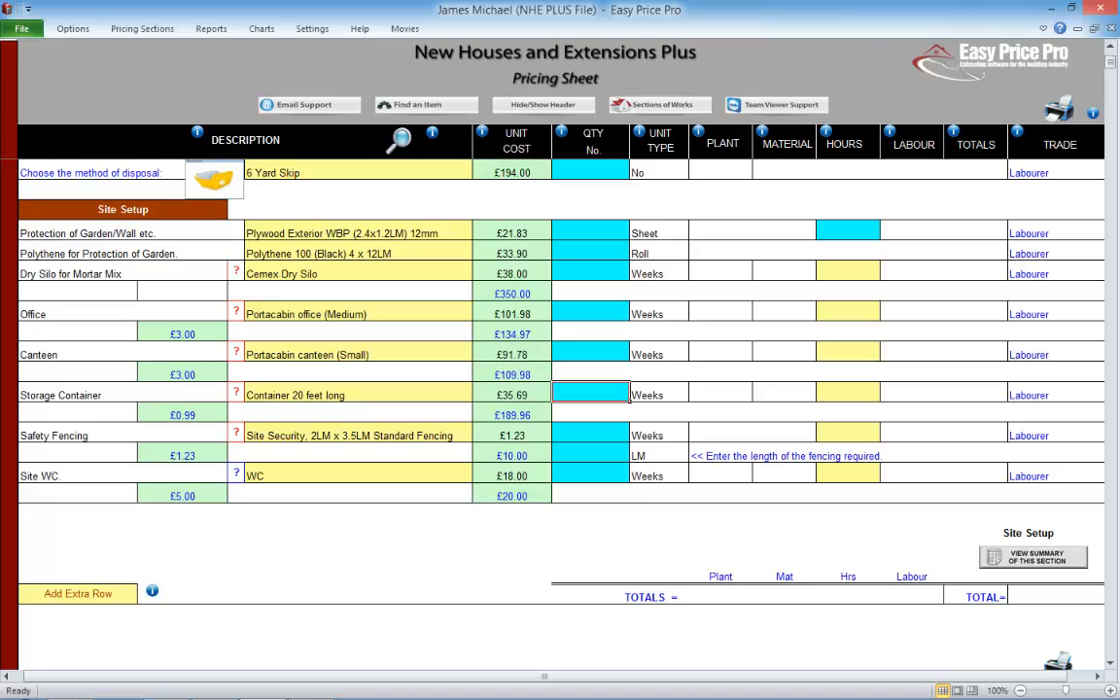
{"action": "type", "text": "12"}
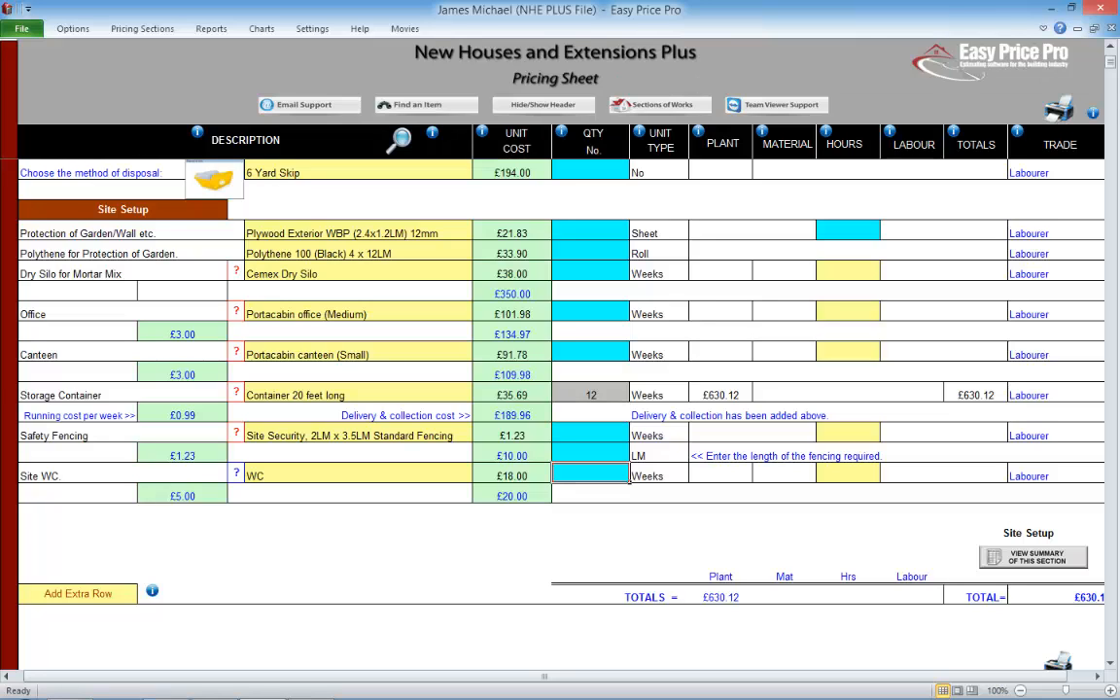
{"action": "type", "text": "26"}
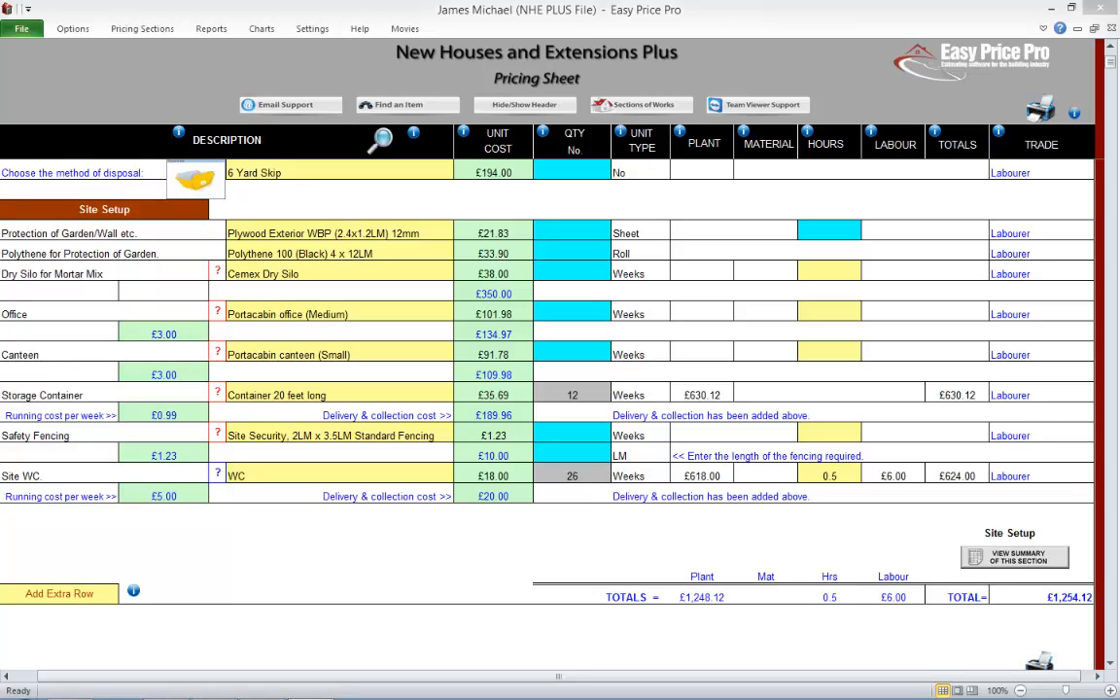
{"action": "left_click", "coordinate": [58, 593]}
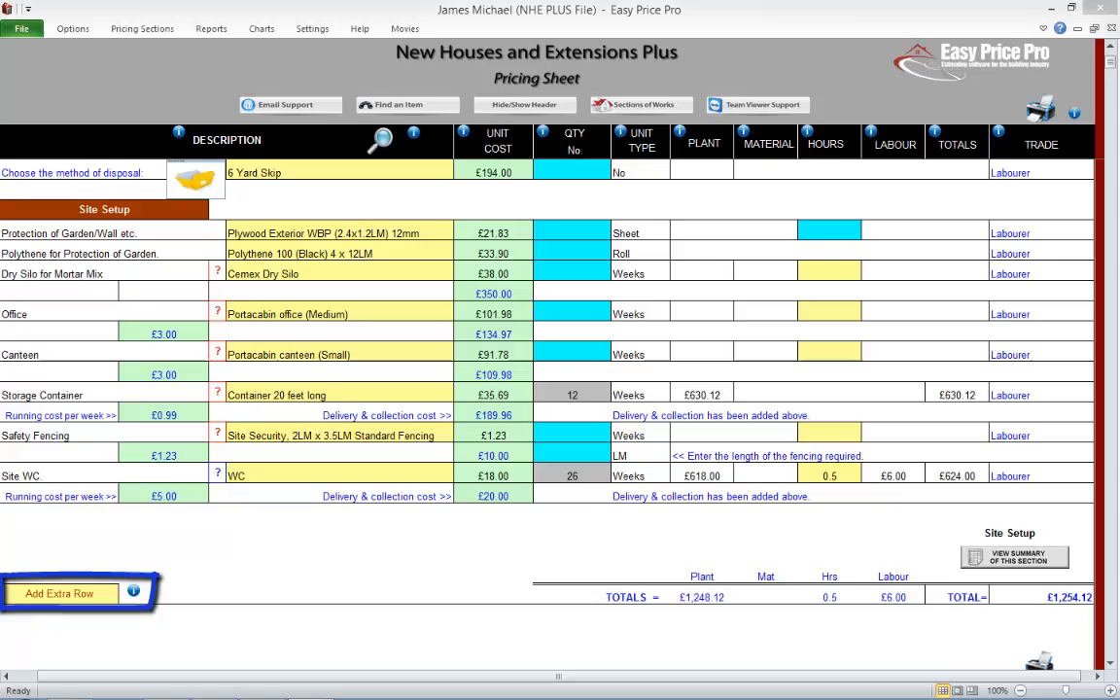